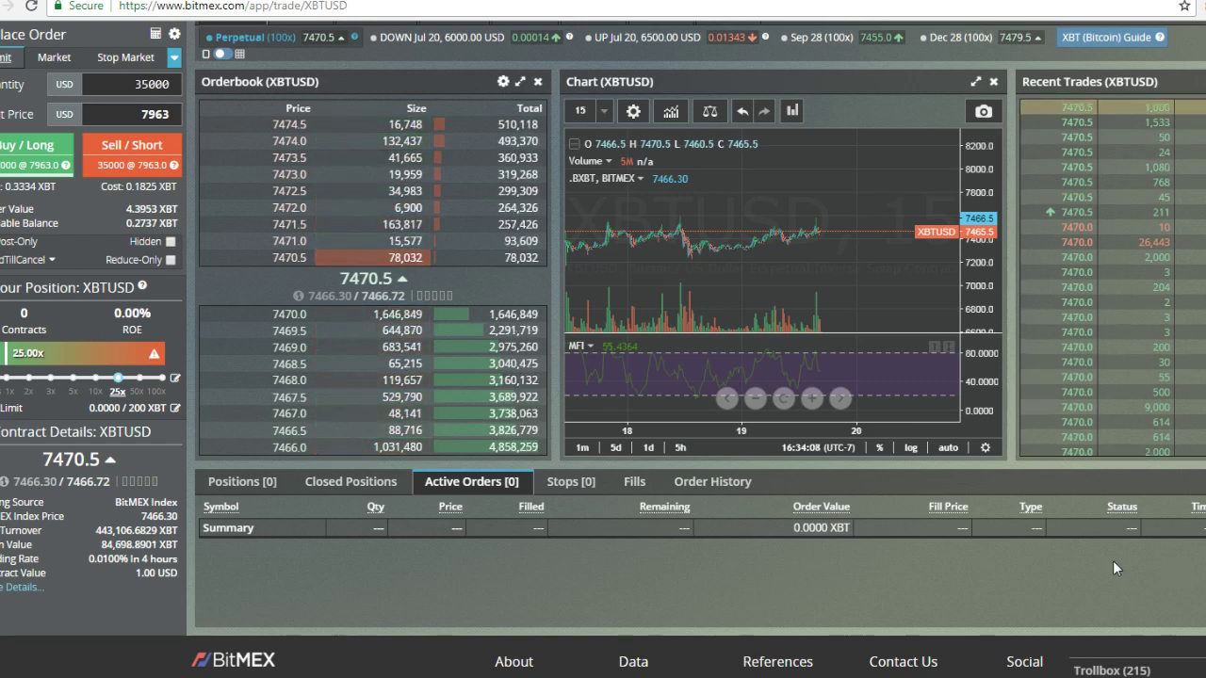
Step: Review Order History, then show the Positions list with no open XBTUSD position
left_click(711, 482)
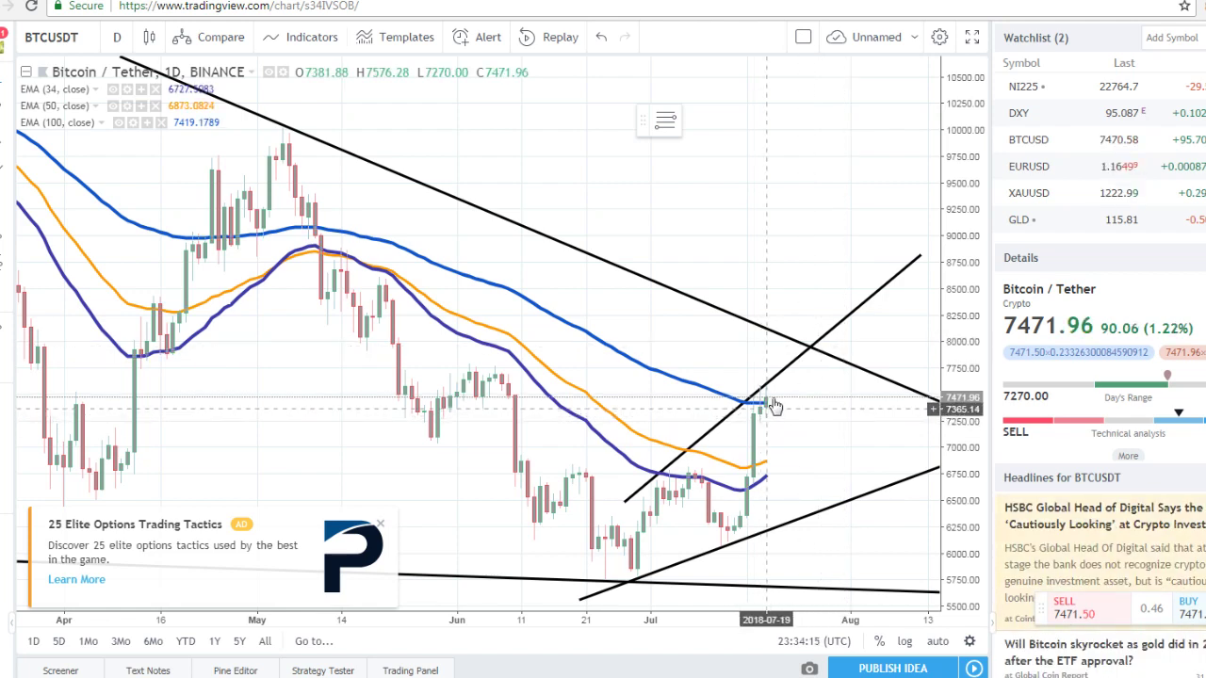
mouse_move(808, 356)
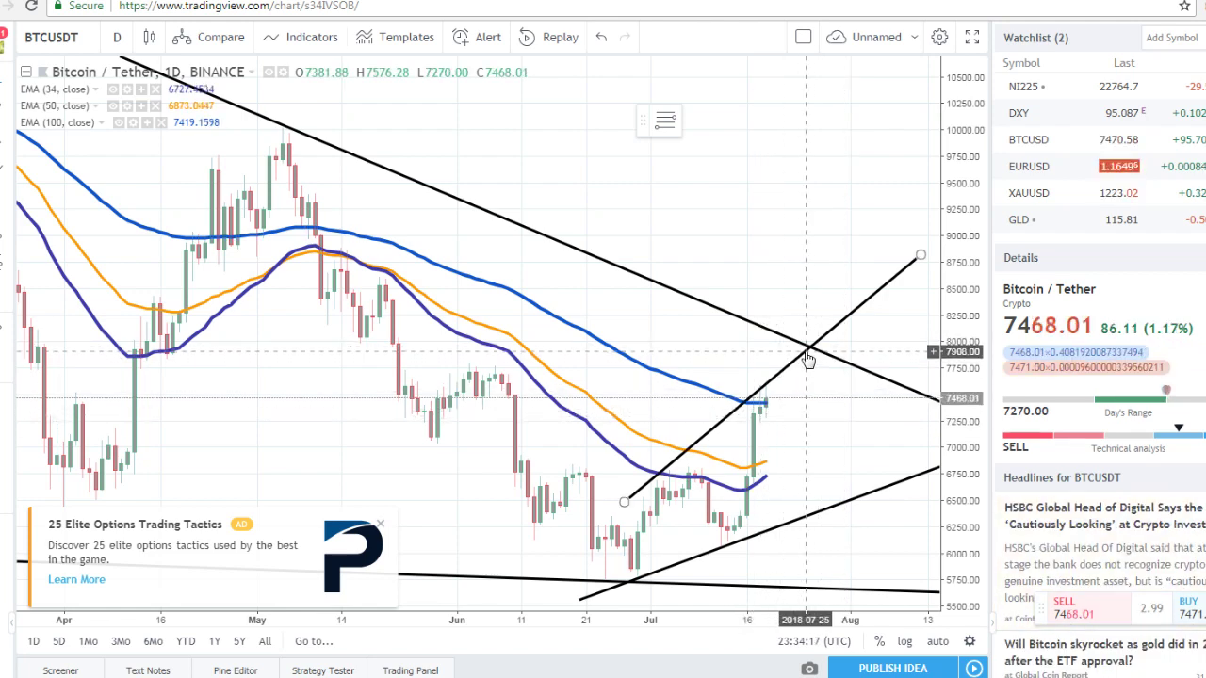
mouse_move(743, 412)
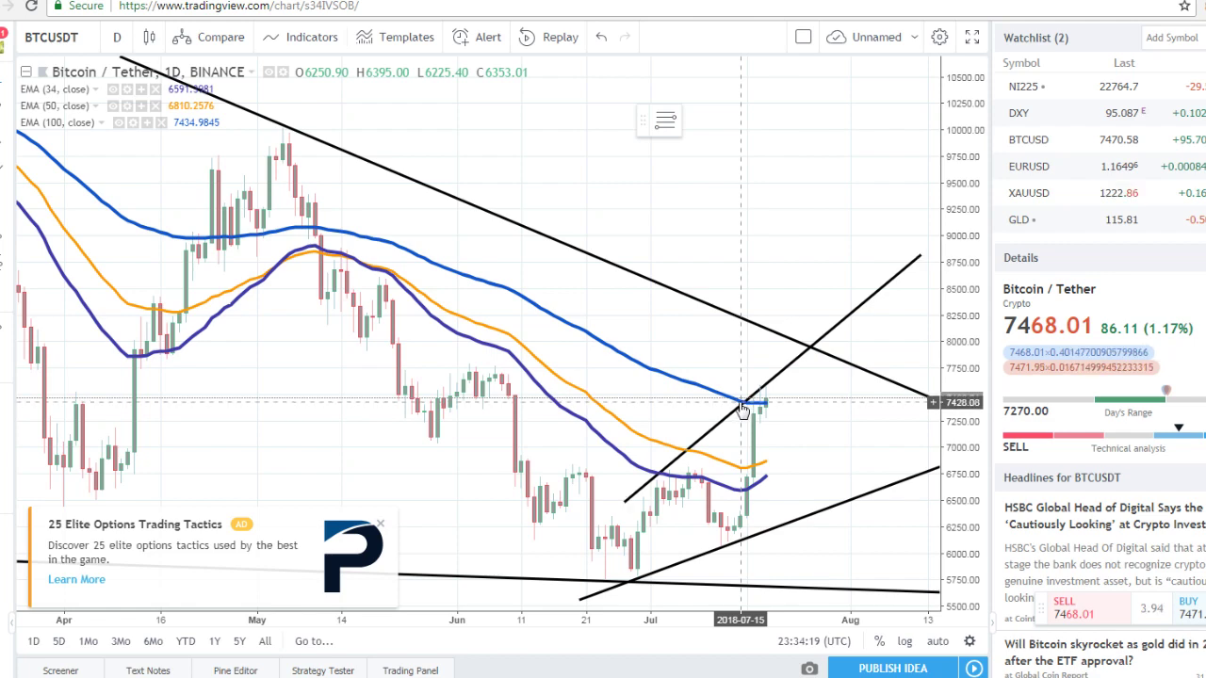
mouse_move(733, 407)
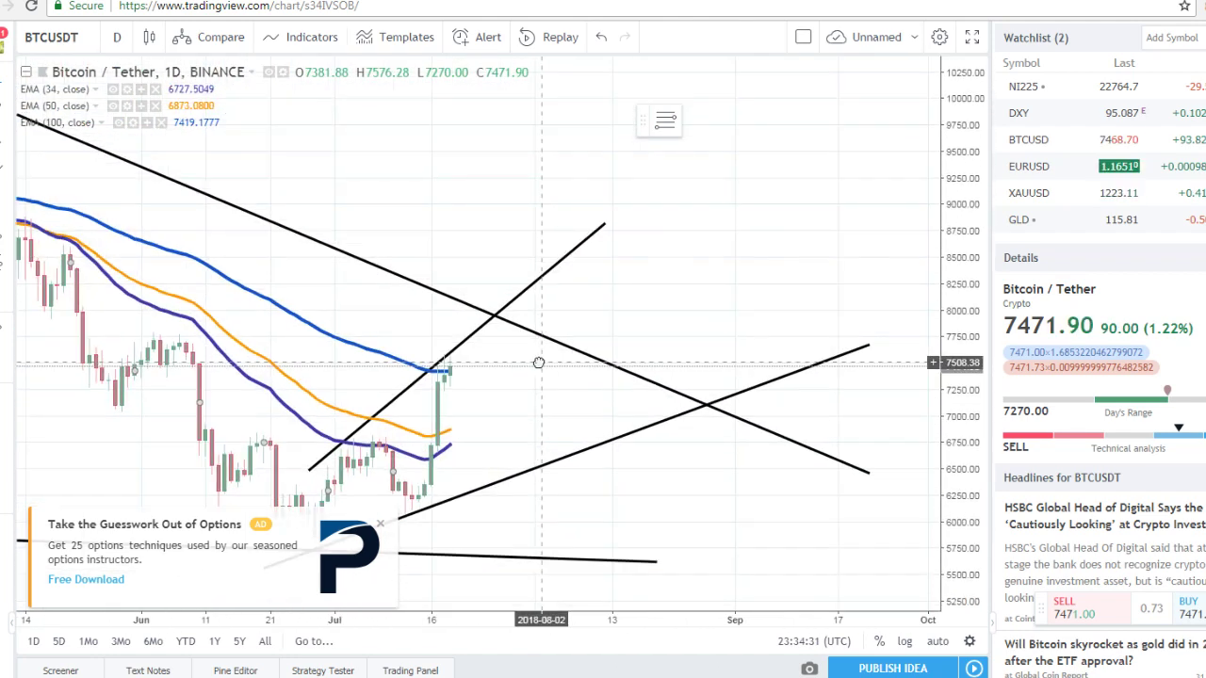
mouse_move(483, 408)
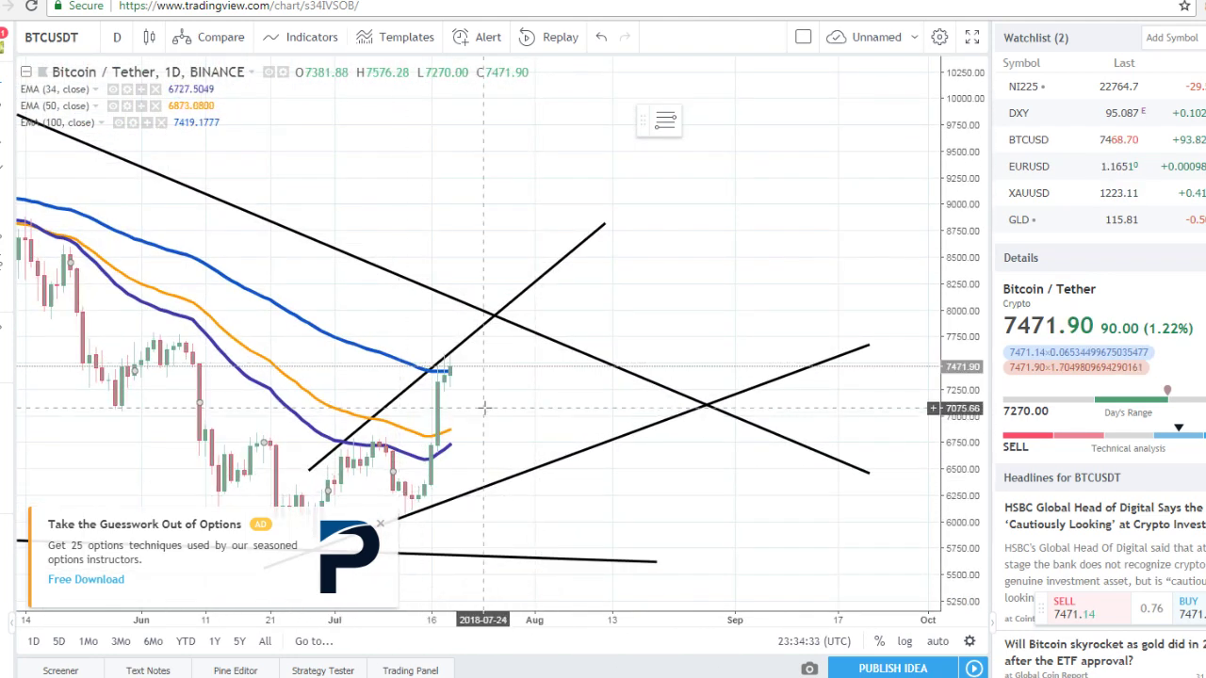
mouse_move(457, 380)
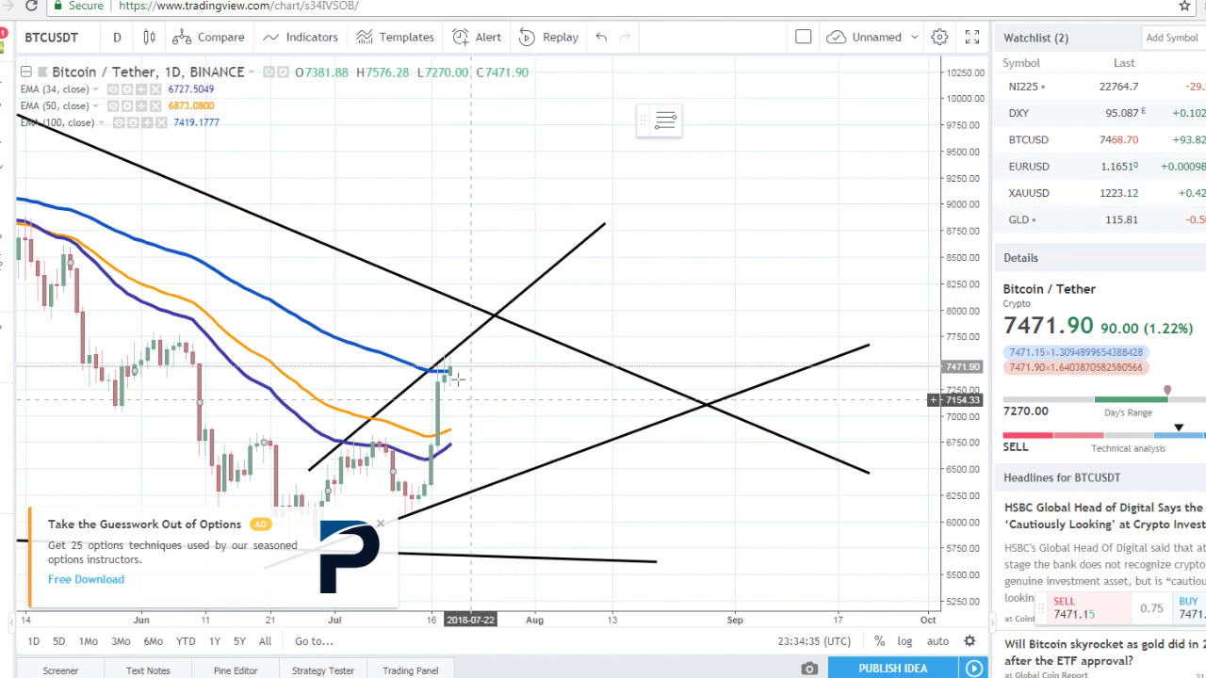
mouse_move(451, 379)
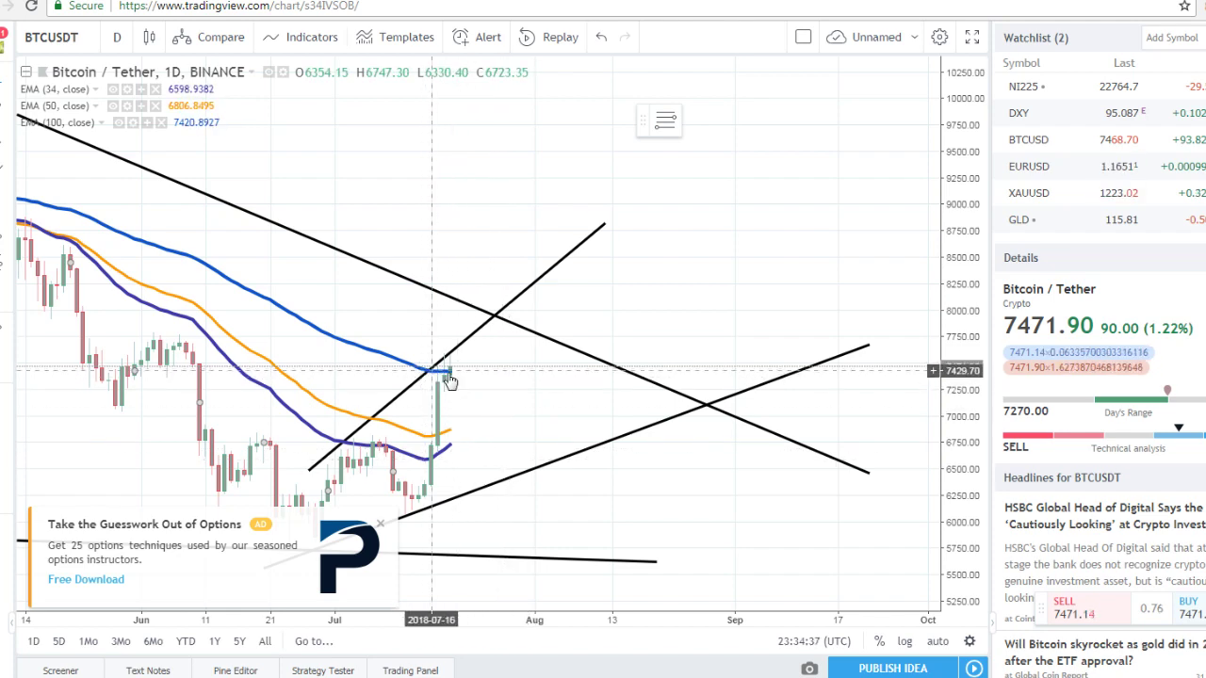
mouse_move(448, 381)
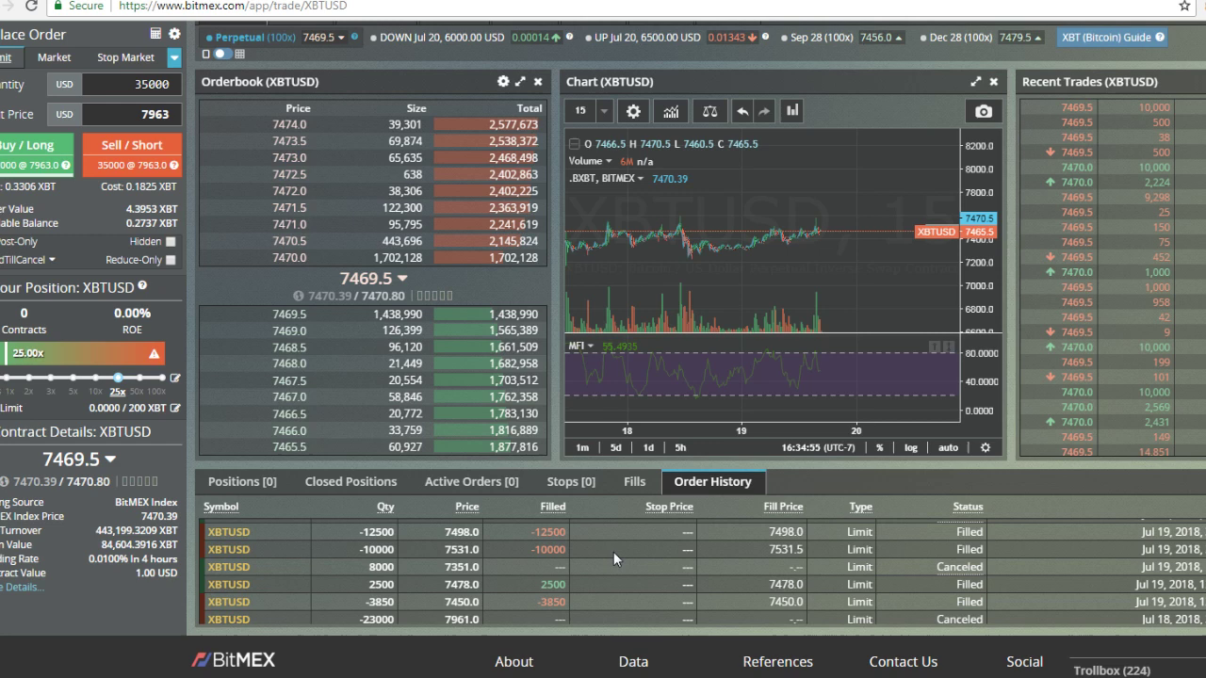
mouse_move(771, 204)
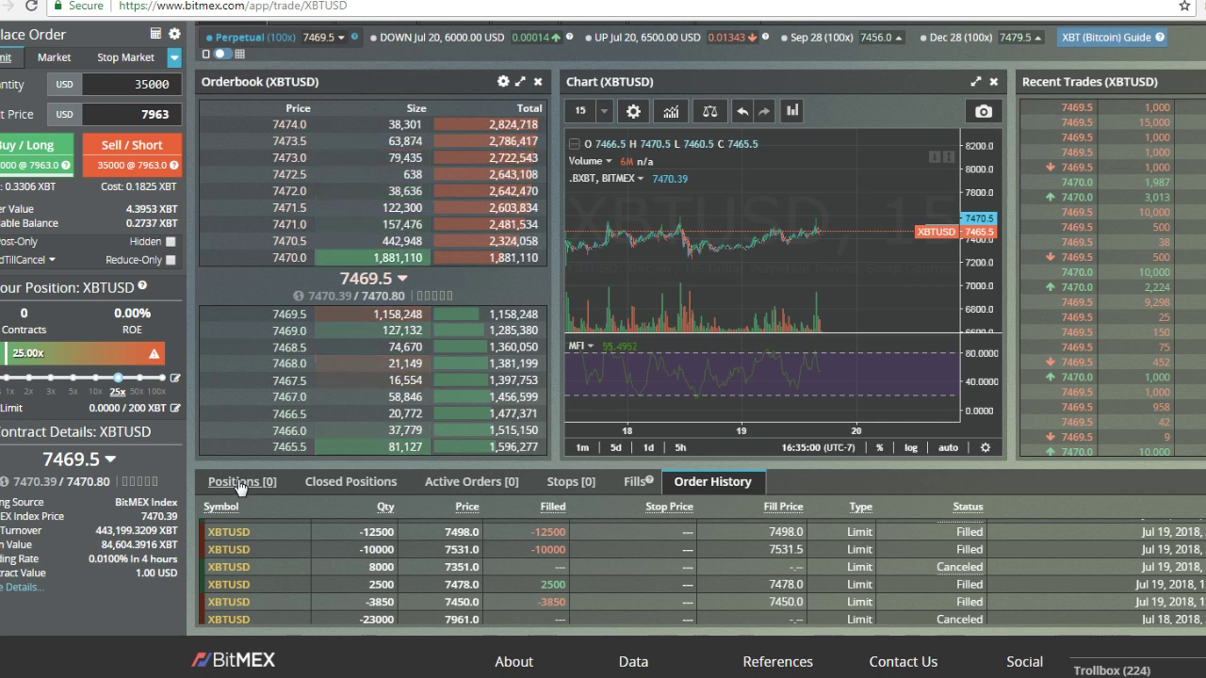
left_click(241, 482)
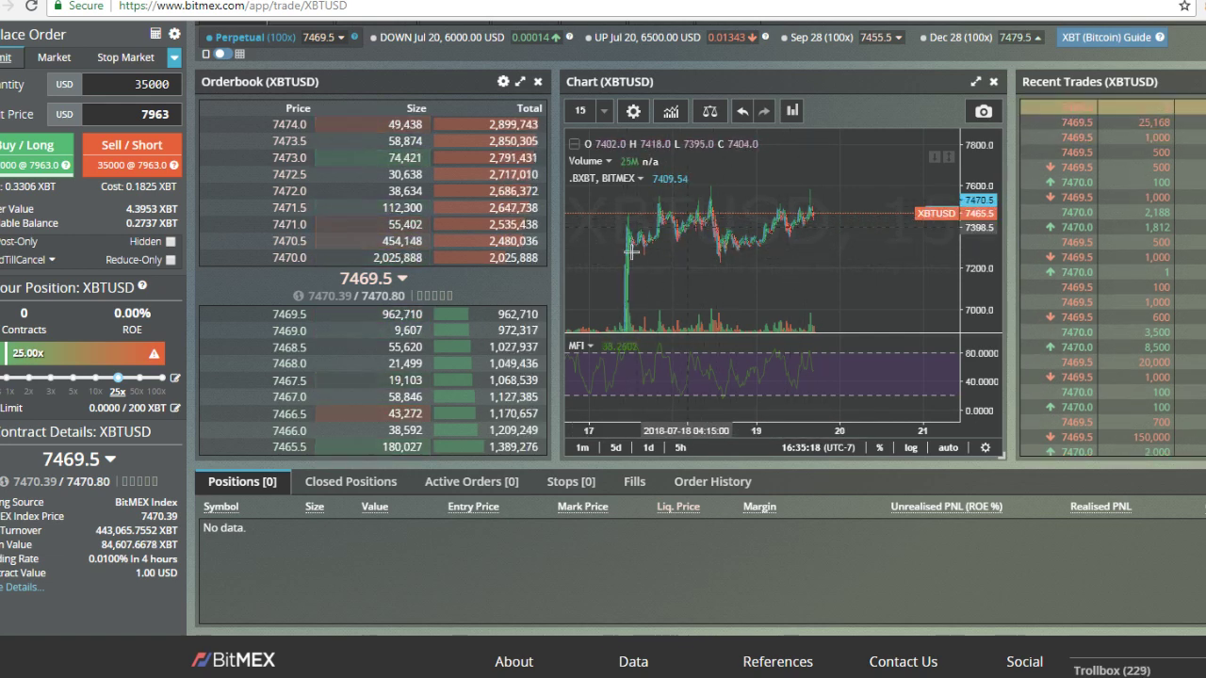
mouse_move(817, 218)
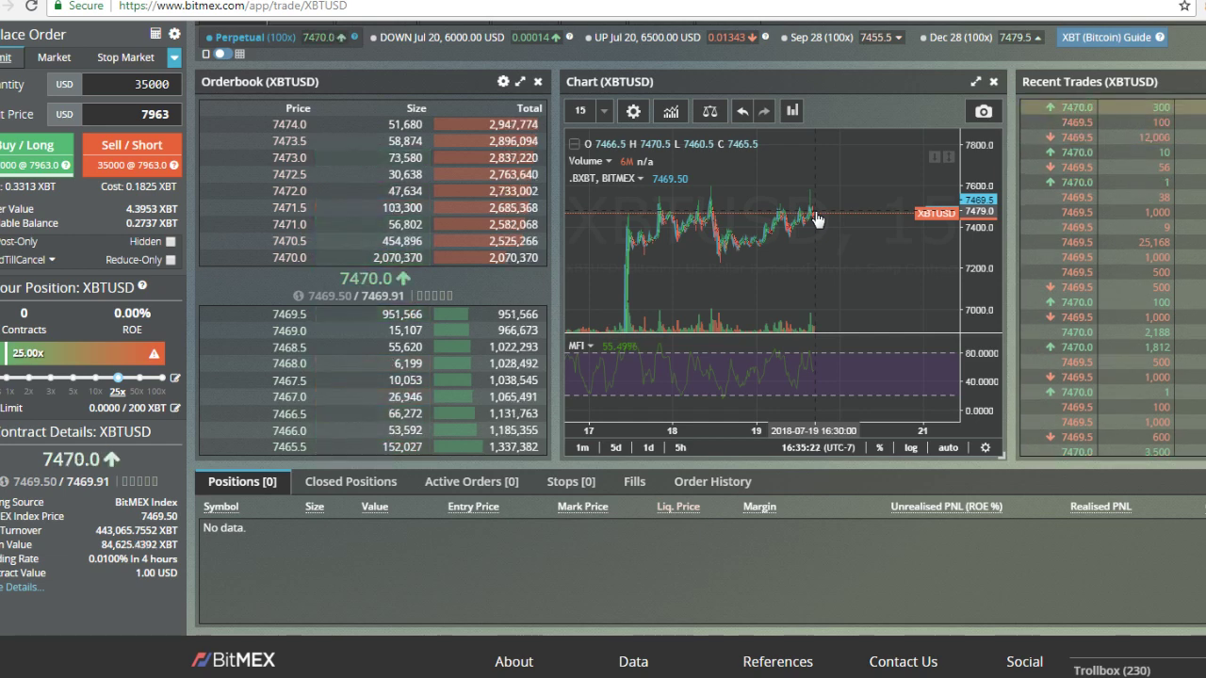
mouse_move(822, 234)
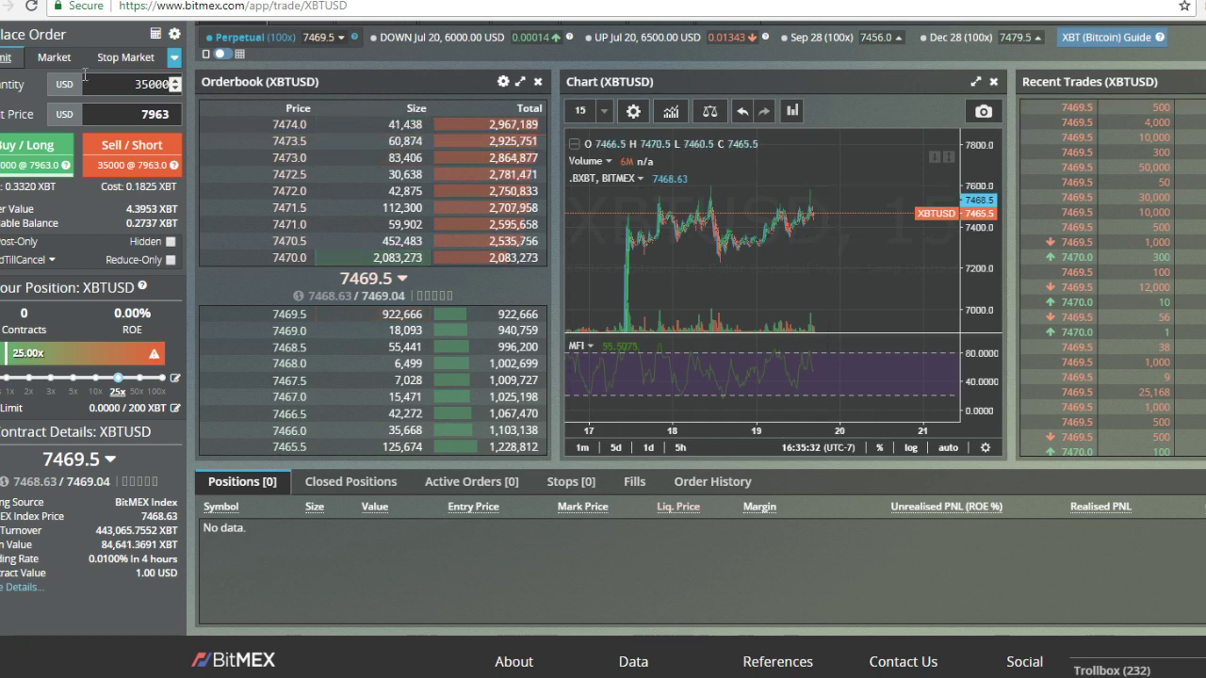
Step: Enter a 34,000-contract quantity with a 7353 limit price in the order form
triple_click(136, 84)
type("34000")
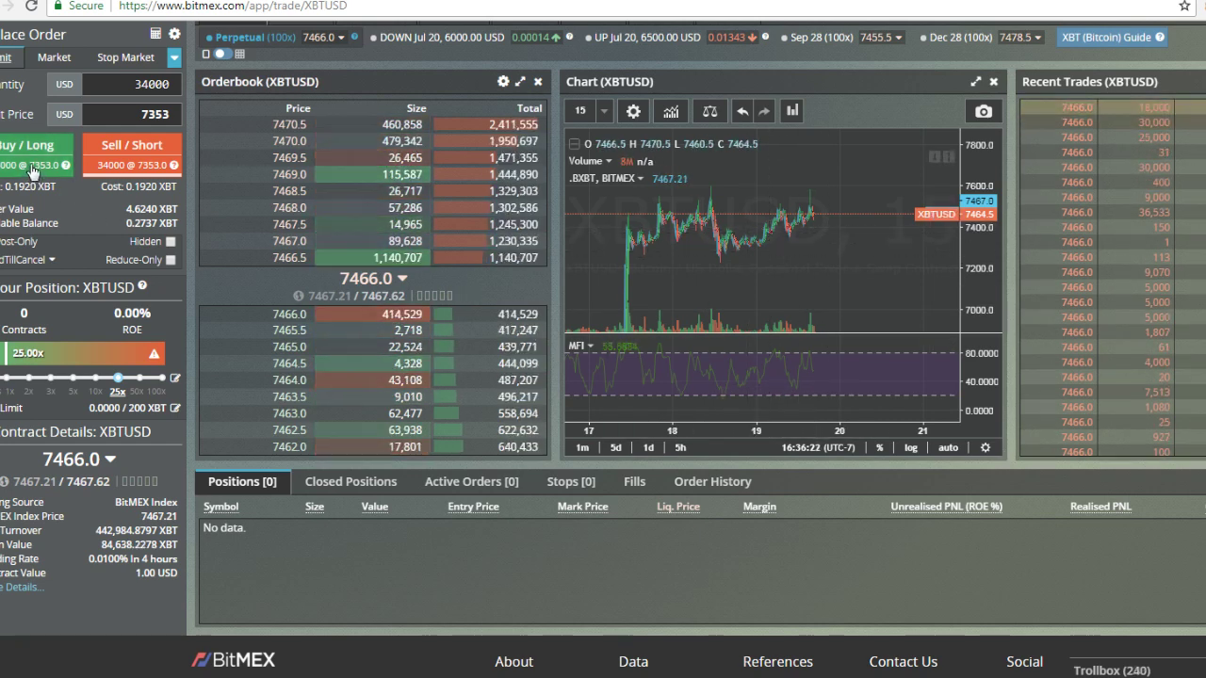
Step: Submit the 34,000-contract buy limit at 7353, noting the 7105.5 liquidation price
left_click(28, 163)
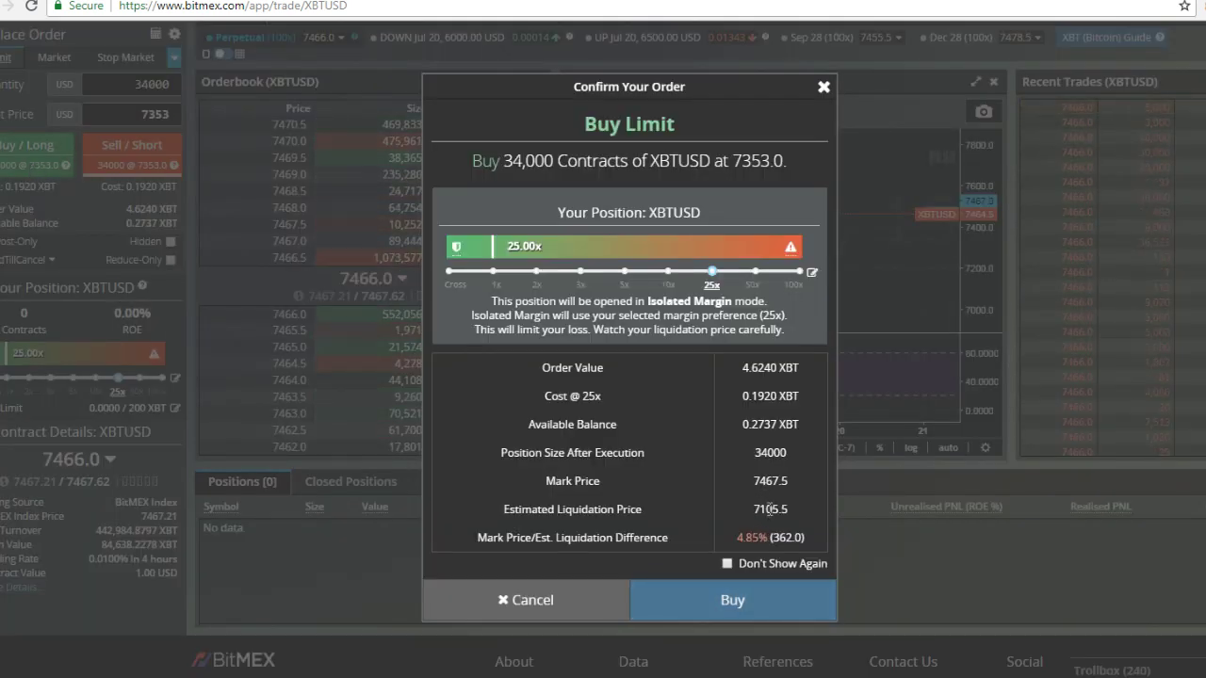
double_click(770, 509)
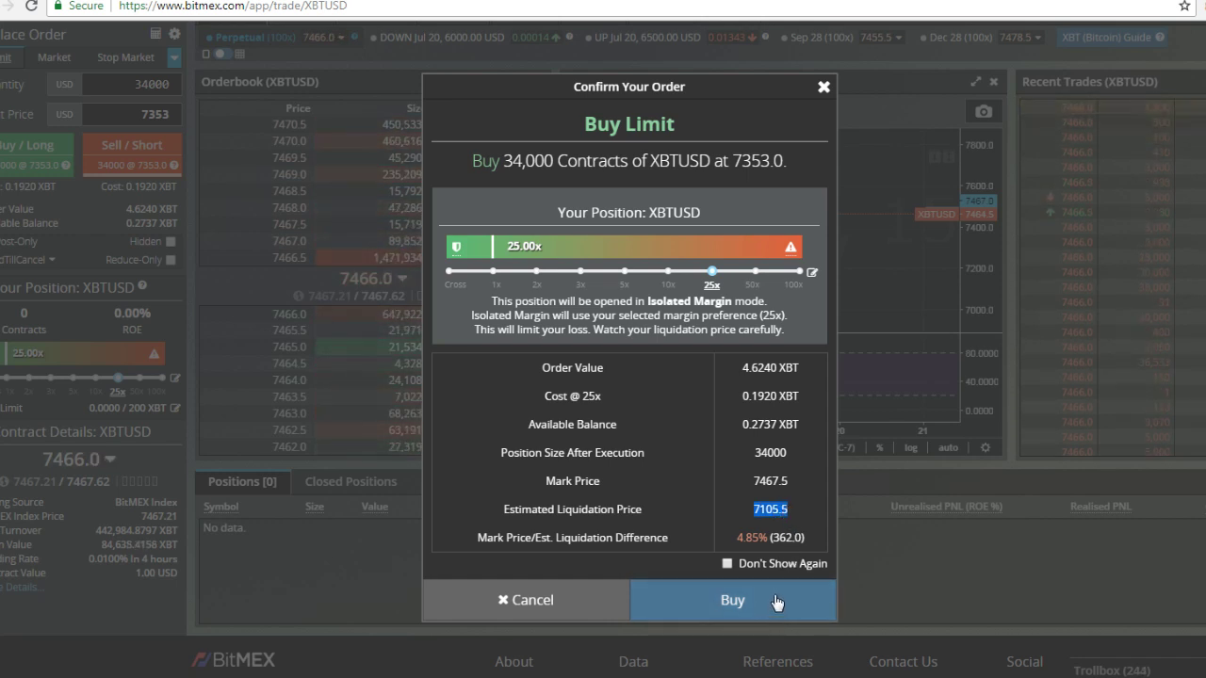
left_click(732, 601)
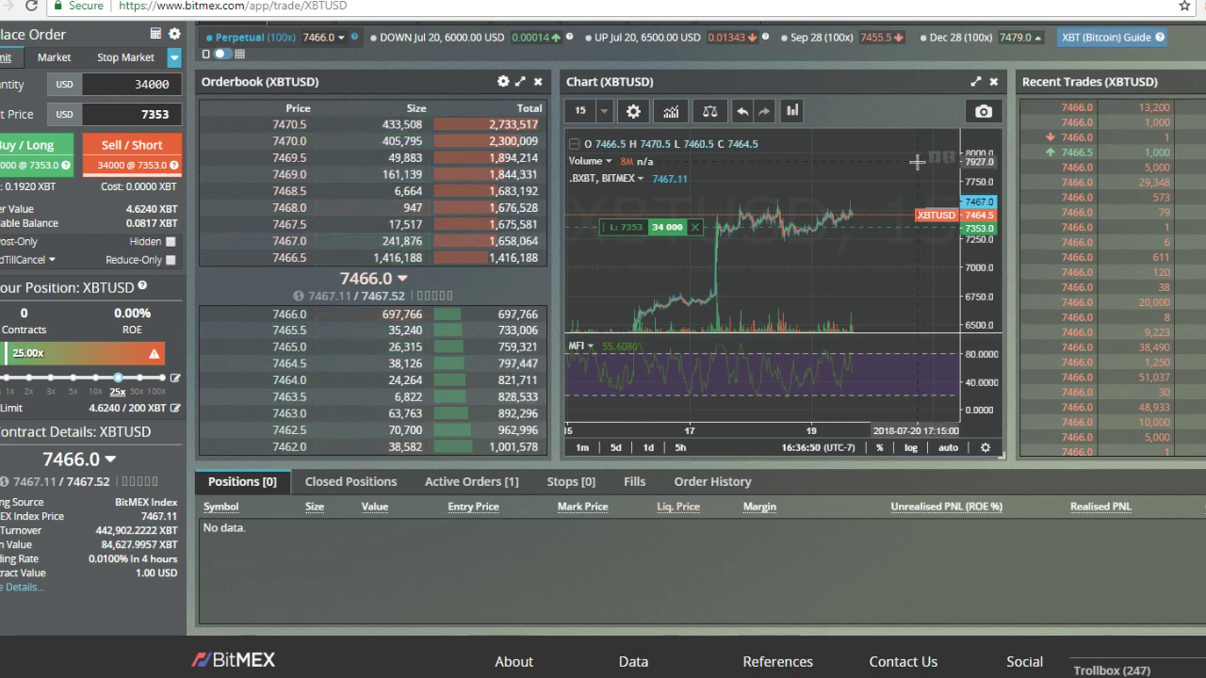
Step: Set the limit price to 7933 and confirm a 34,000-contract sell order
left_click(471, 482)
type("7933")
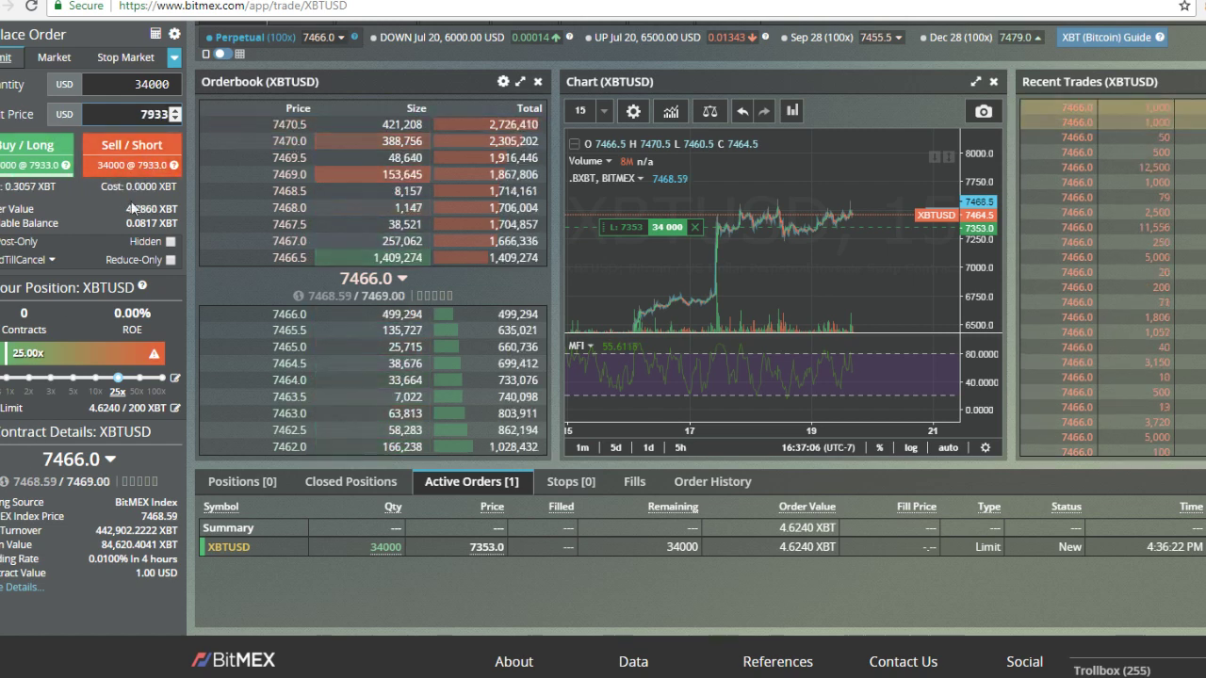
left_click(131, 144)
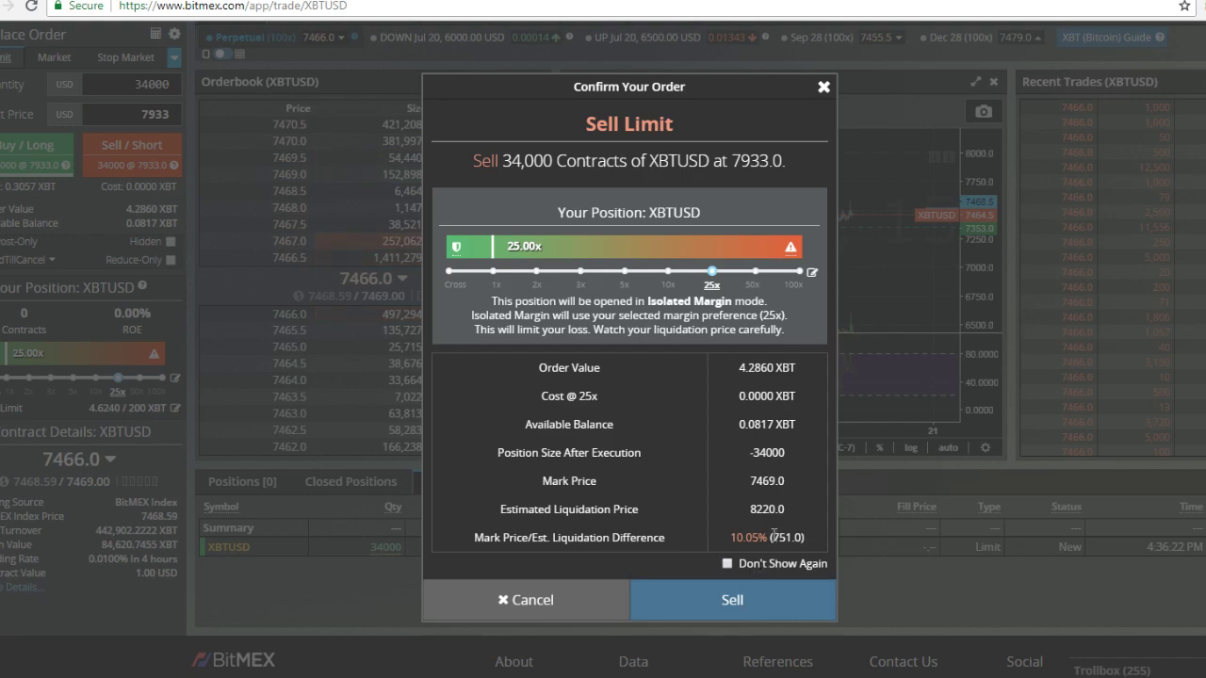
left_click(732, 601)
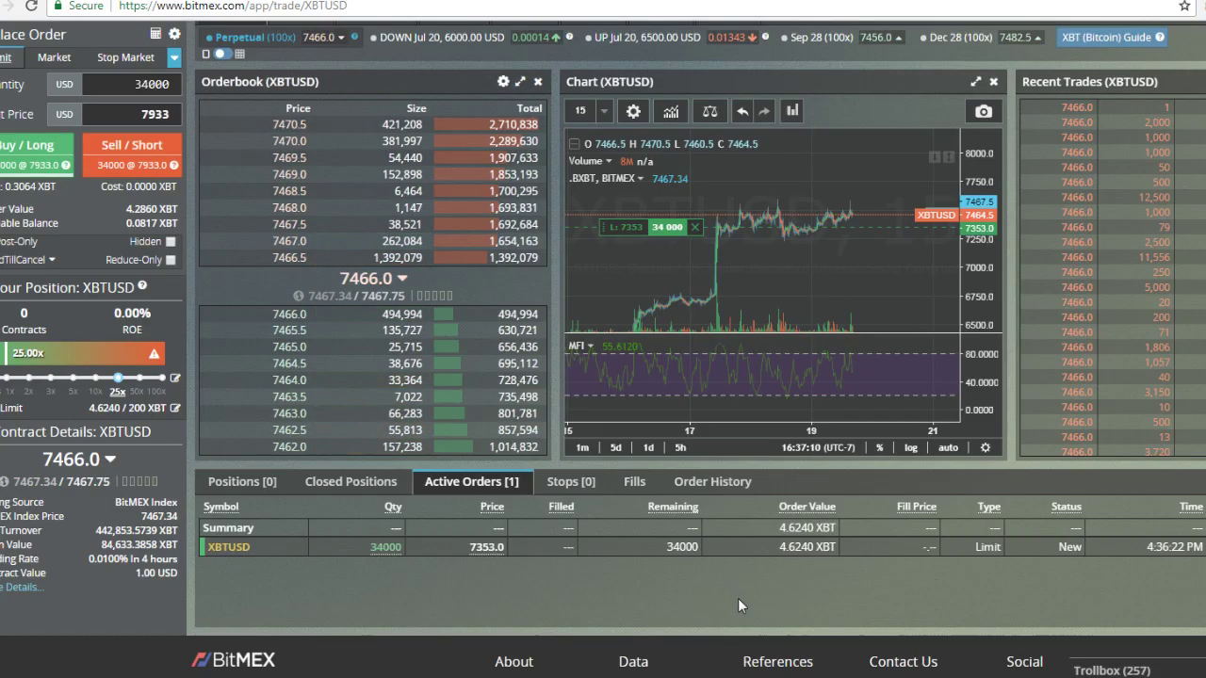
left_click(131, 144)
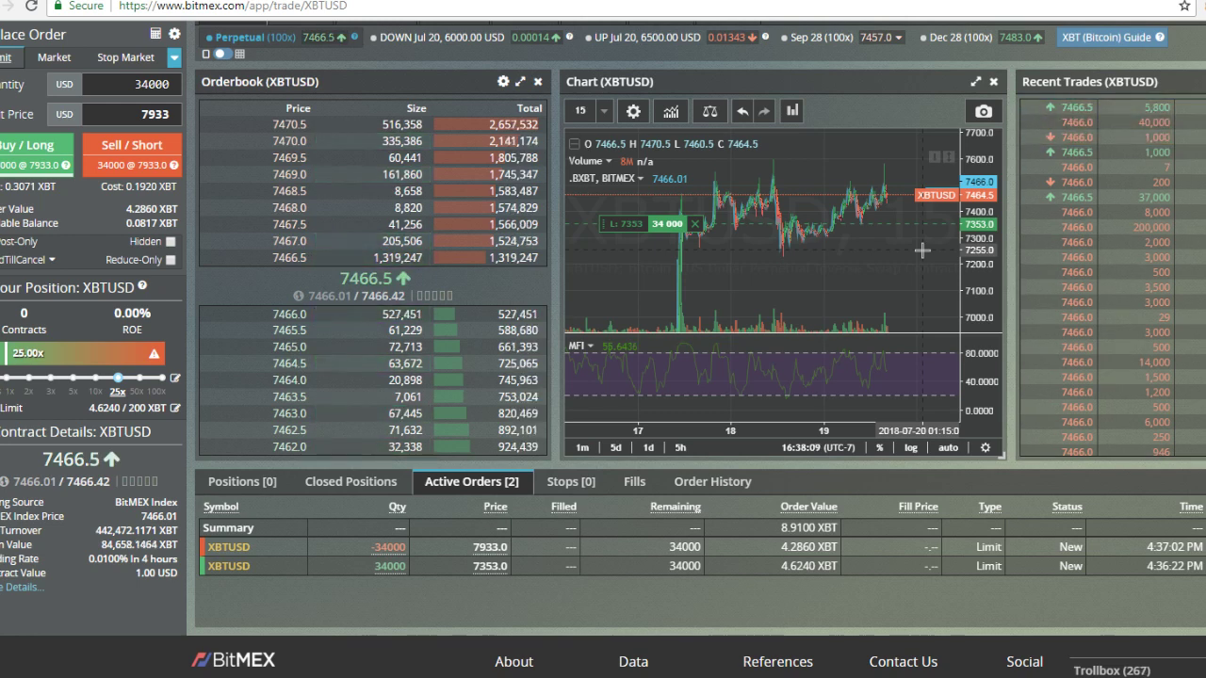
Step: Enter 14,000 contracts at 7277 and confirm the buy limit order
triple_click(130, 84)
type("14000")
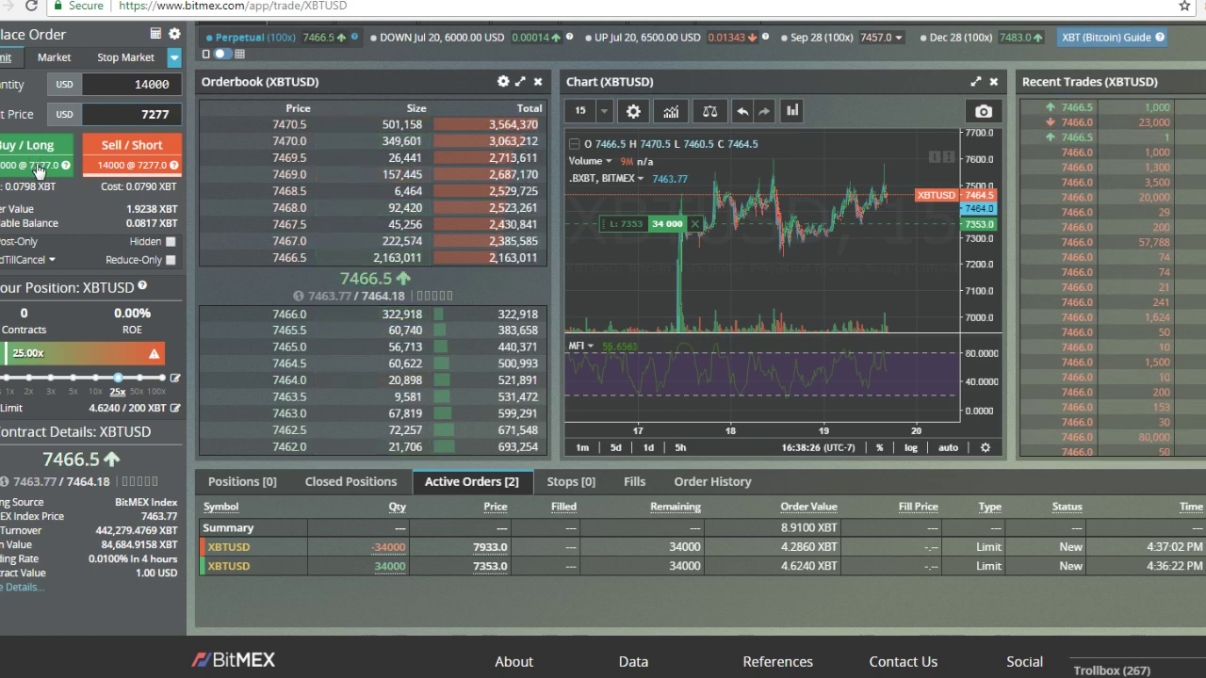
left_click(35, 144)
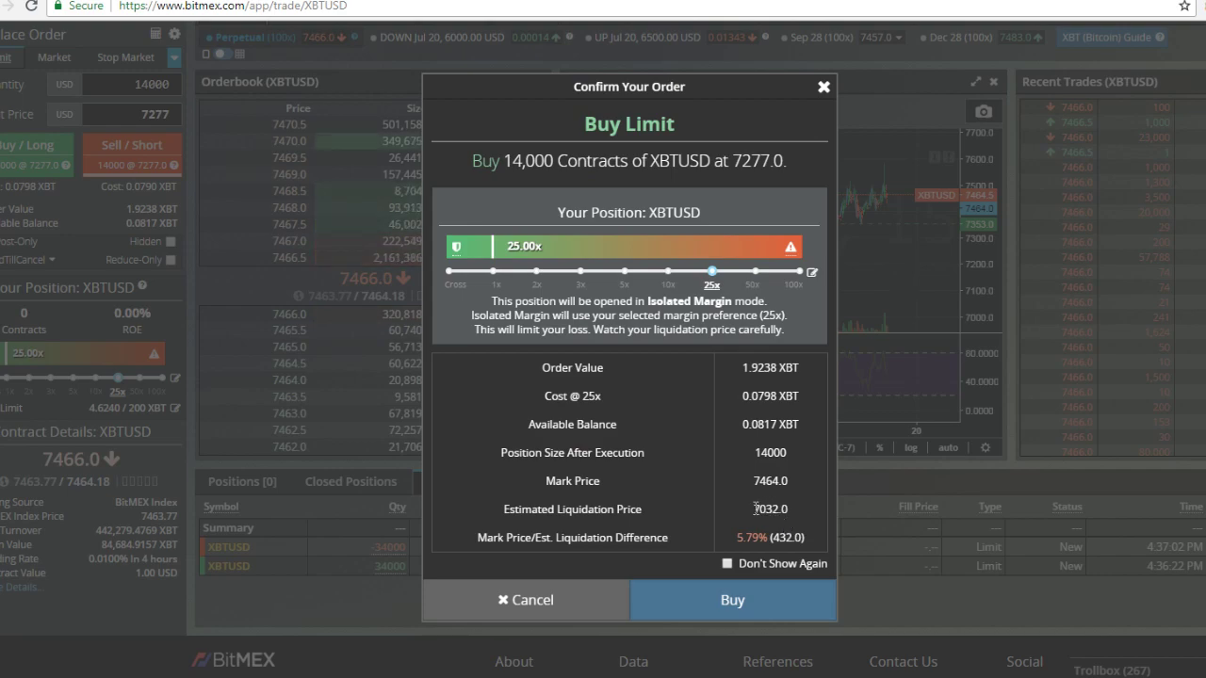
left_click(732, 600)
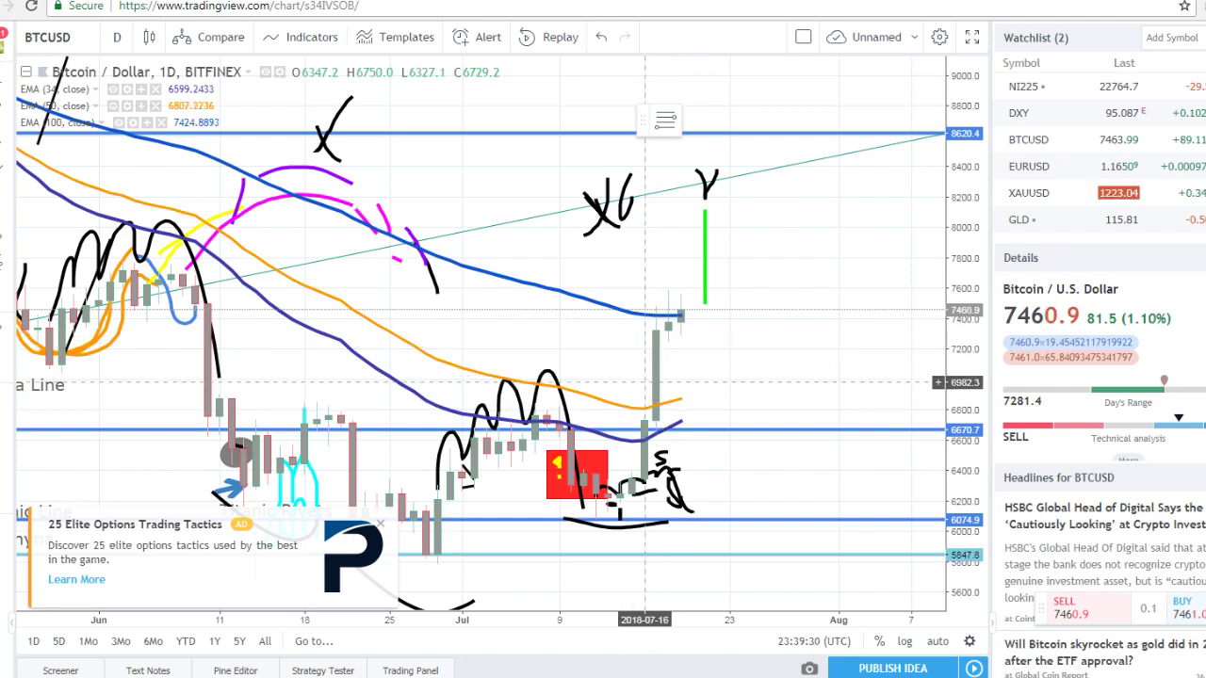
mouse_move(658, 345)
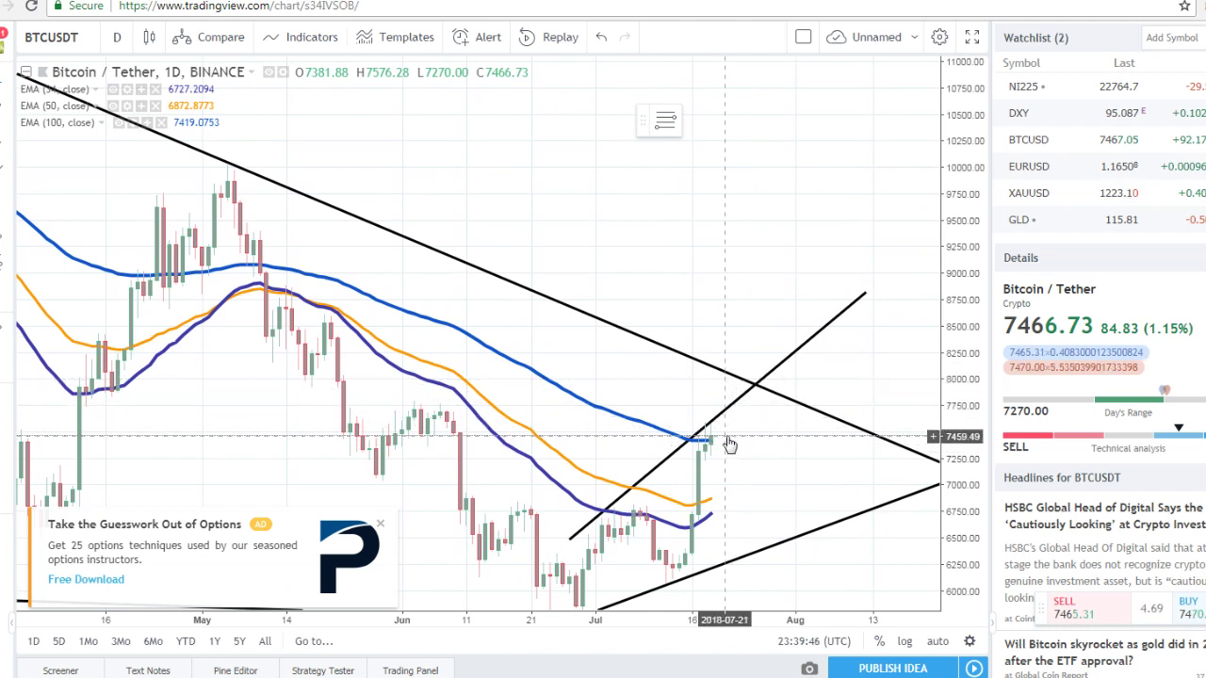
mouse_move(739, 384)
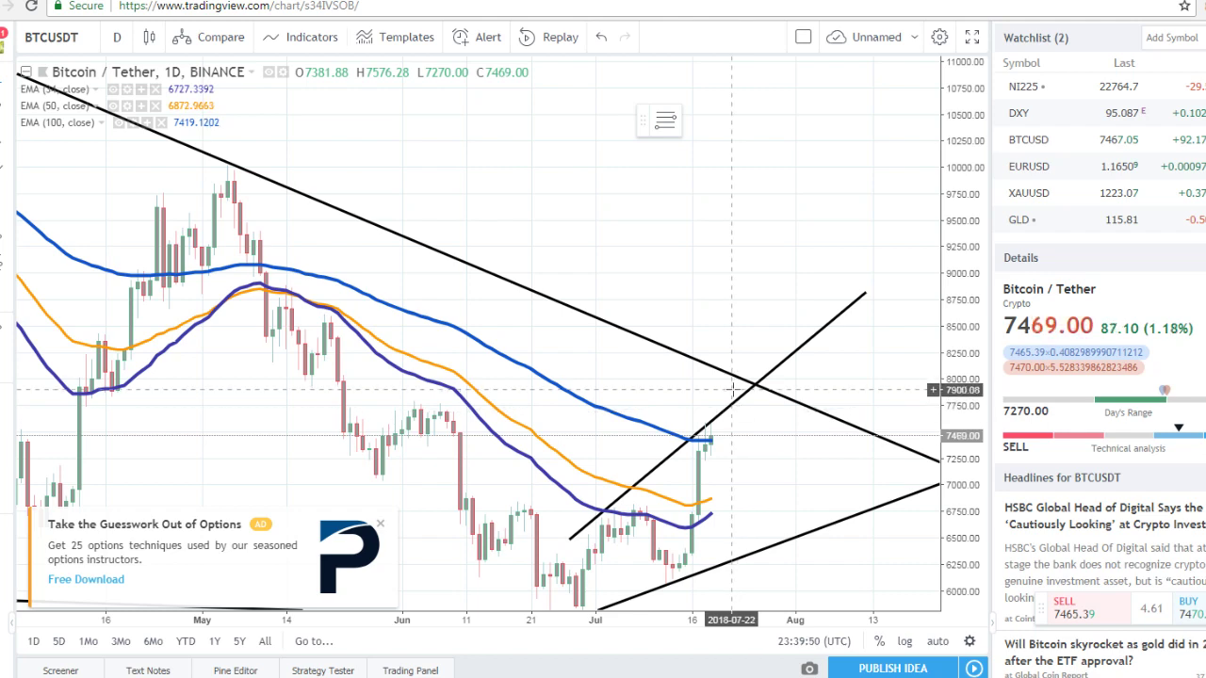
mouse_move(709, 441)
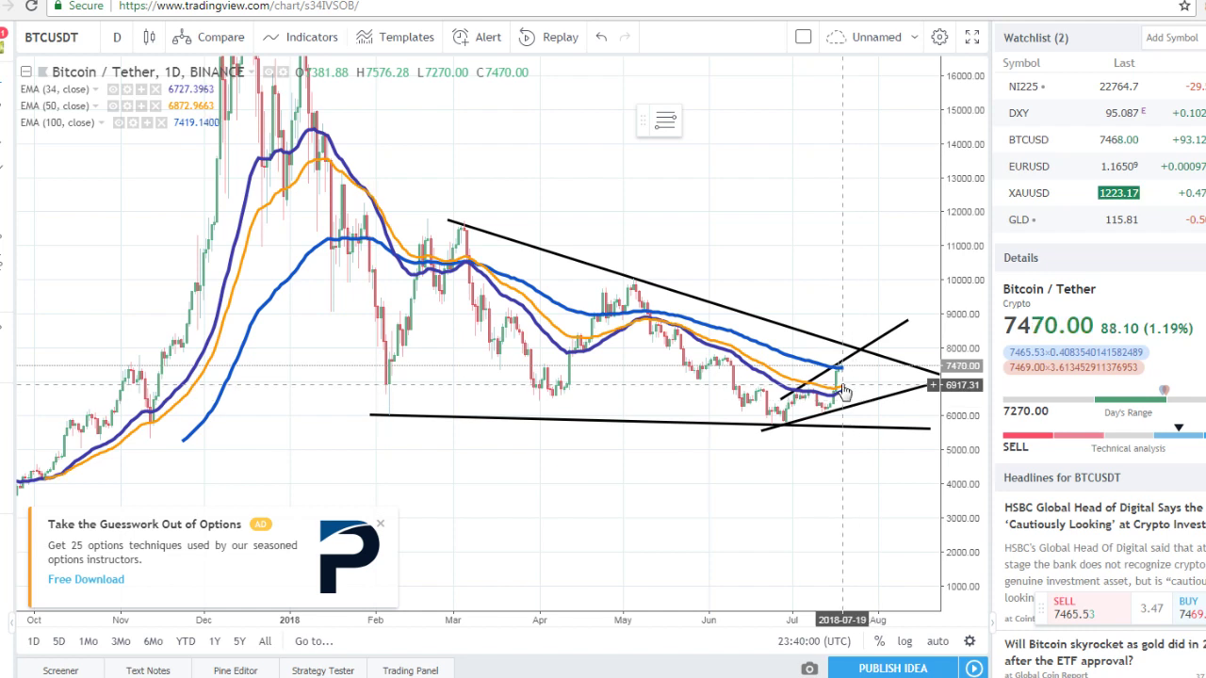
mouse_move(853, 354)
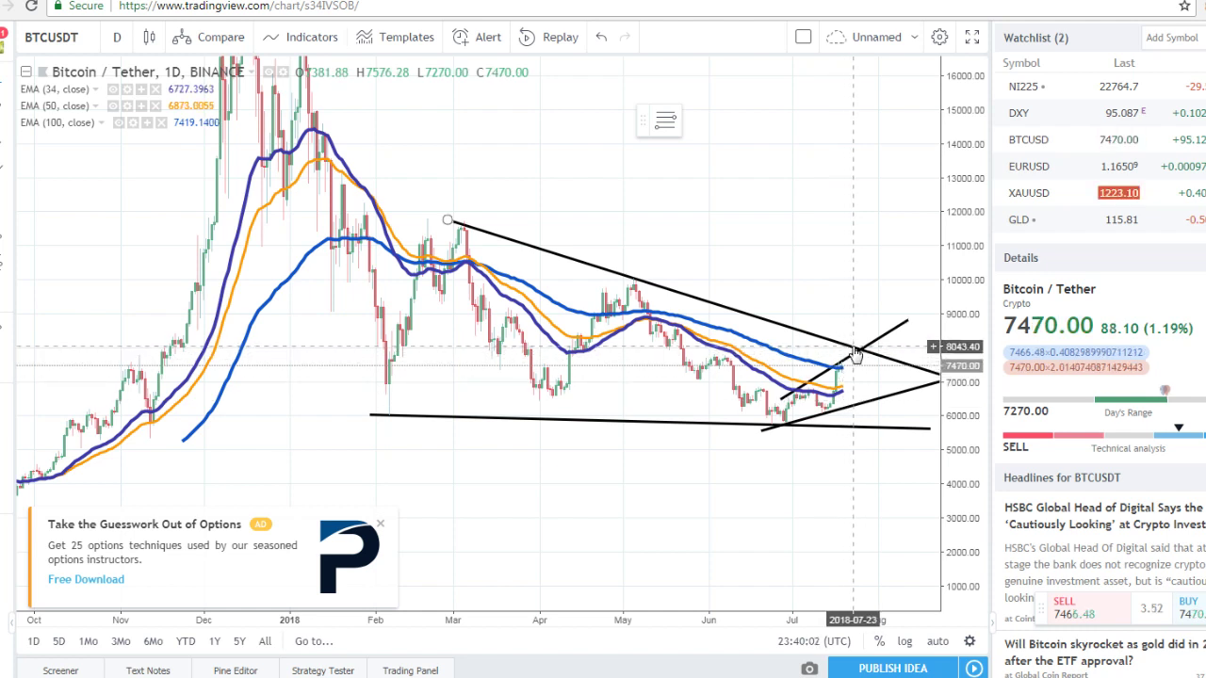
mouse_move(849, 356)
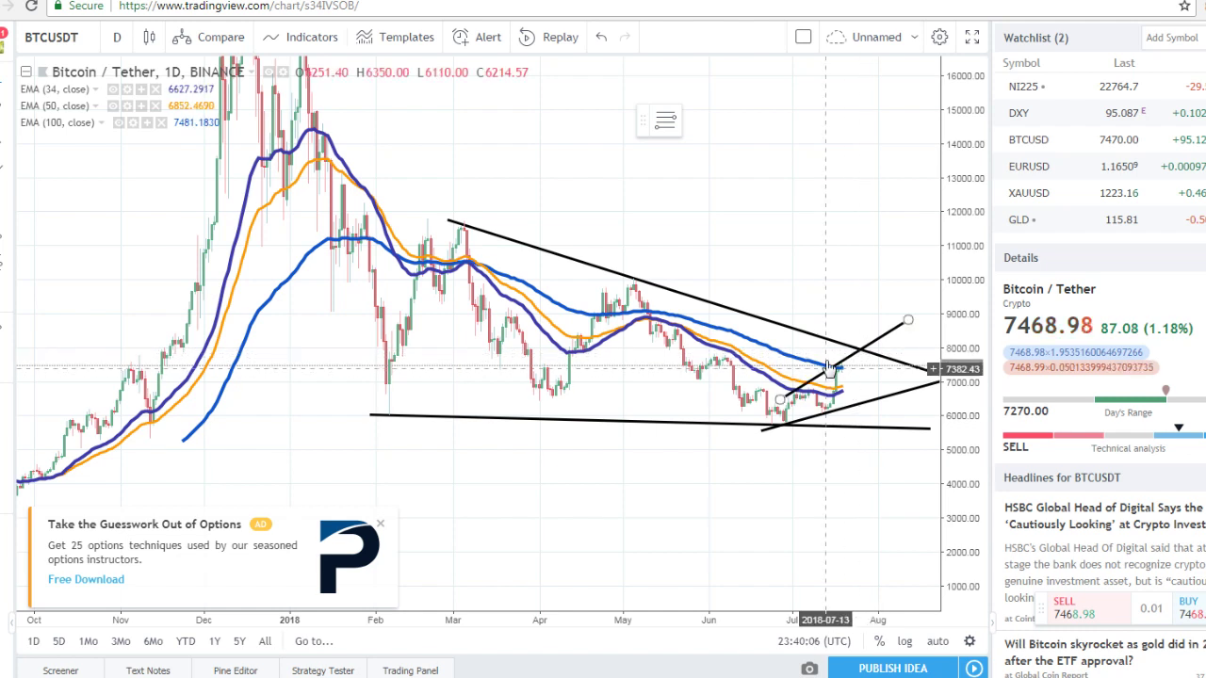
mouse_move(863, 370)
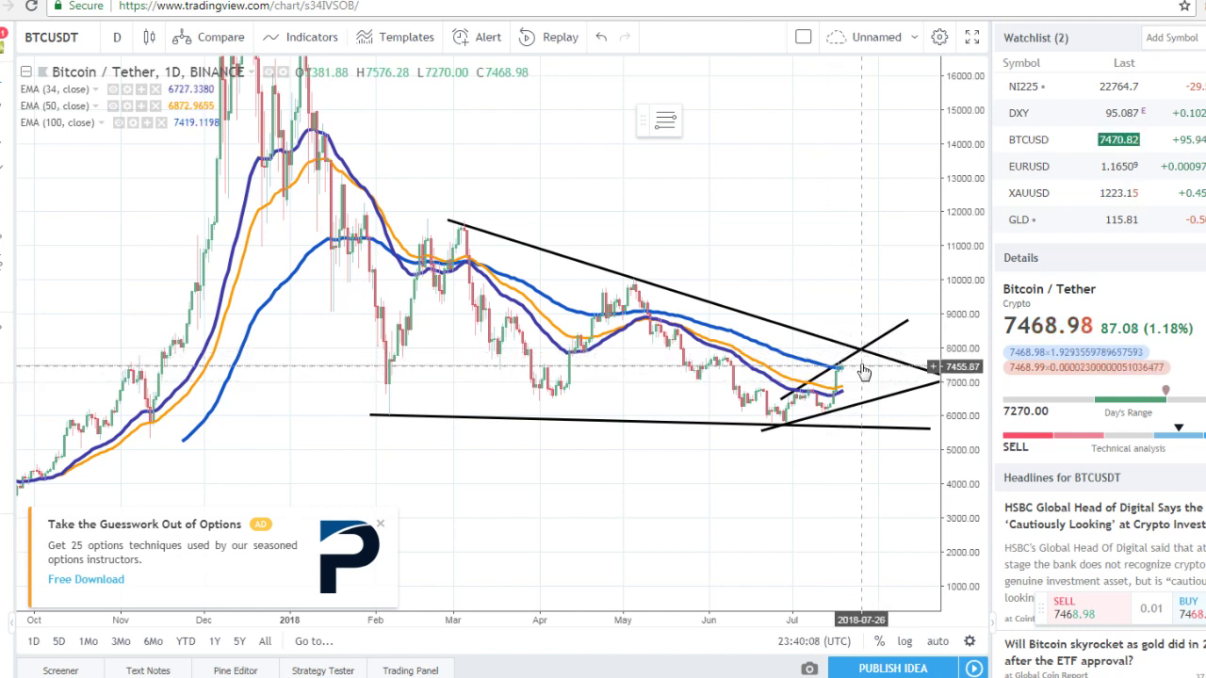
mouse_move(859, 360)
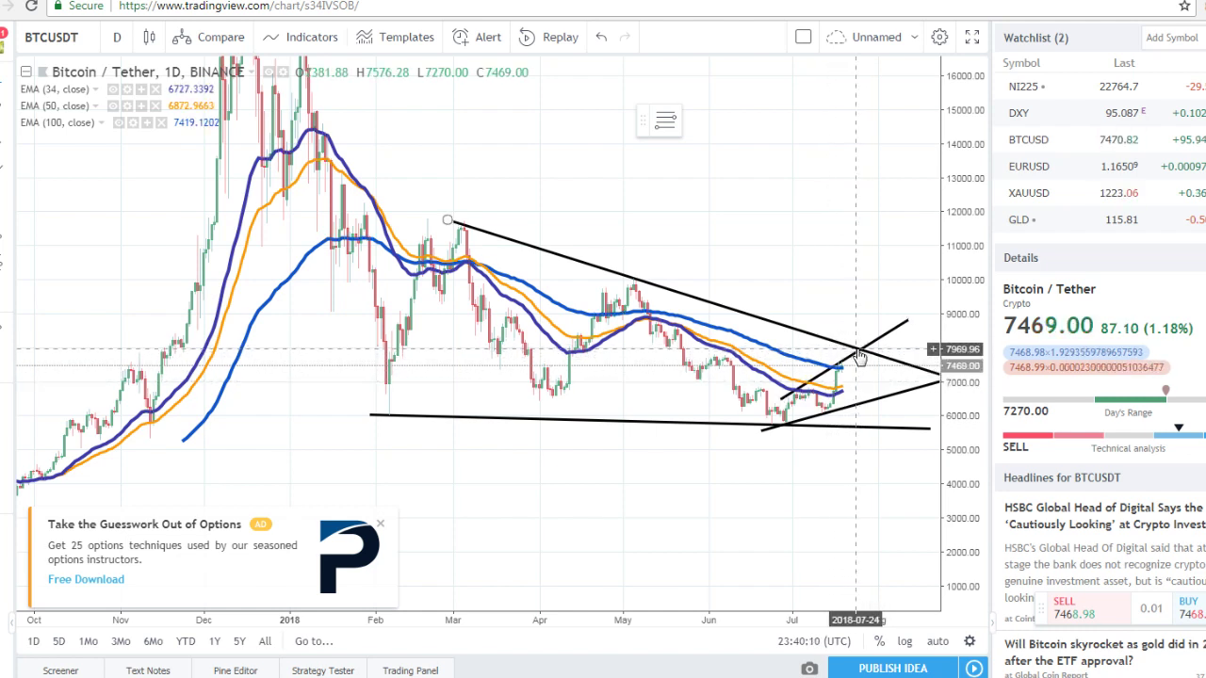